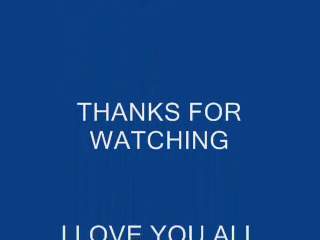
scroll("down", 3)
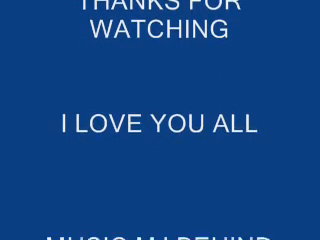